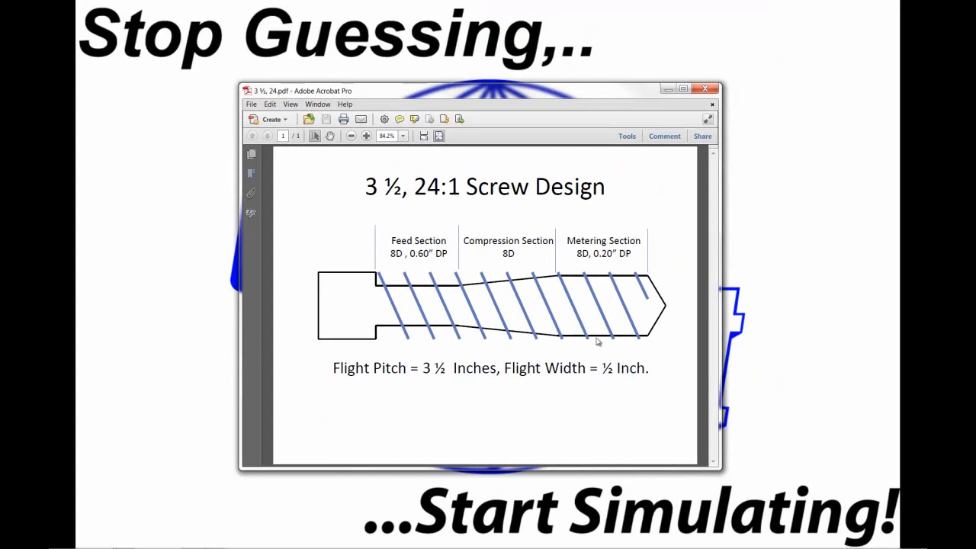
pyautogui.moveTo(552, 323)
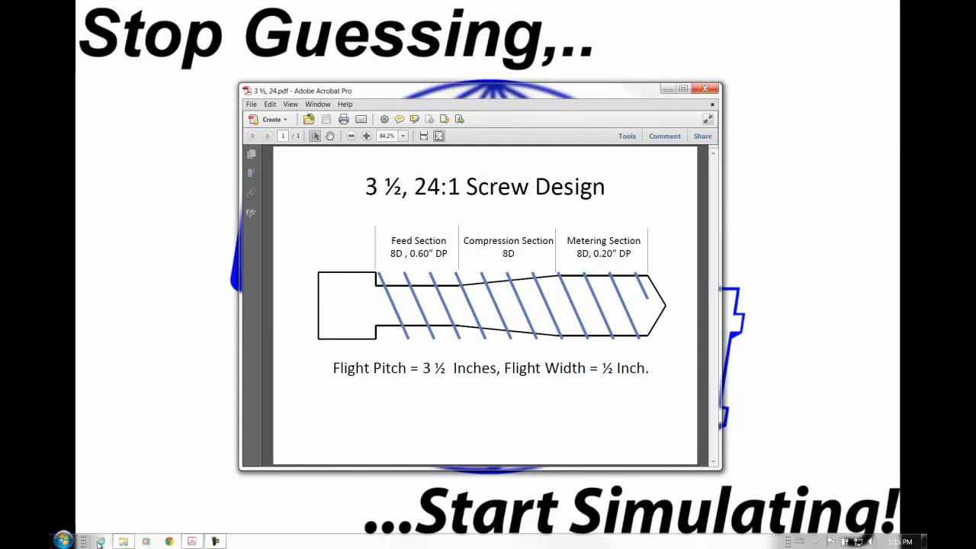
# Launch the Compuplast Virtual Extrusion Laboratory from the taskbar.
pyautogui.click(64, 541)
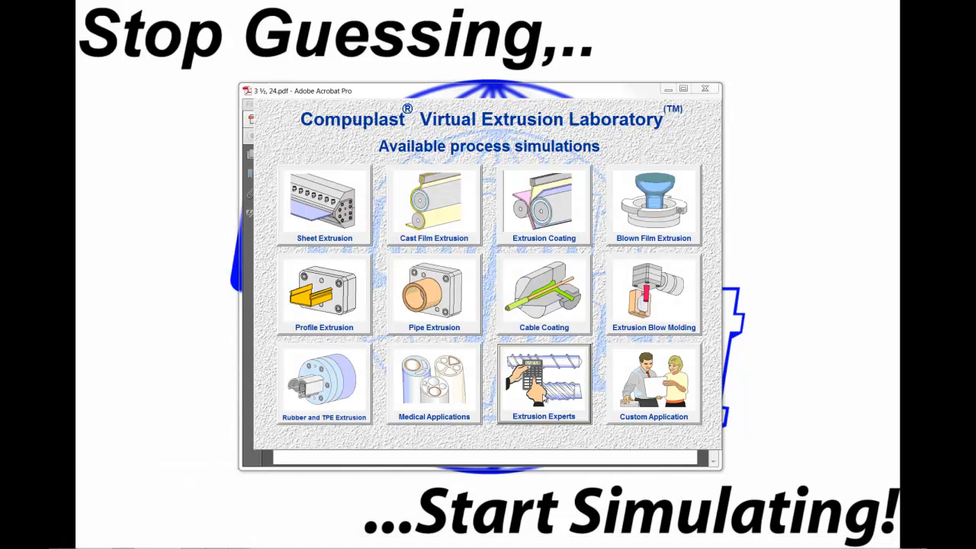
# Enter the Extrusion Experts module from the launcher.
pyautogui.click(543, 382)
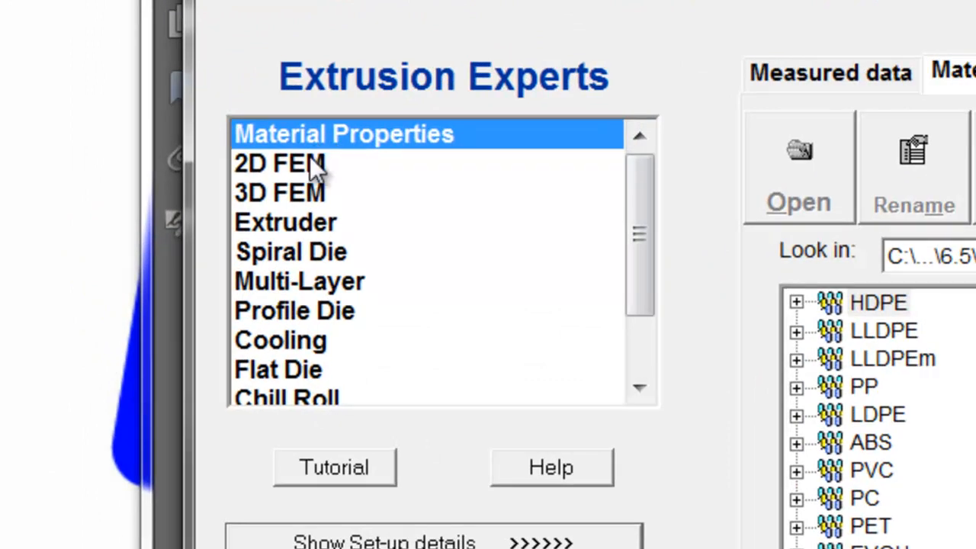
pyautogui.moveTo(404, 342)
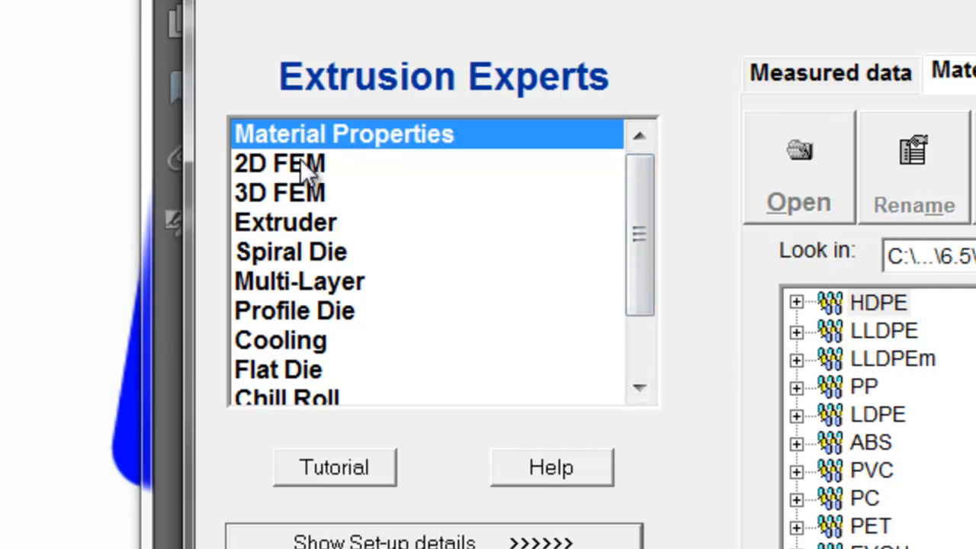
pyautogui.moveTo(272, 229)
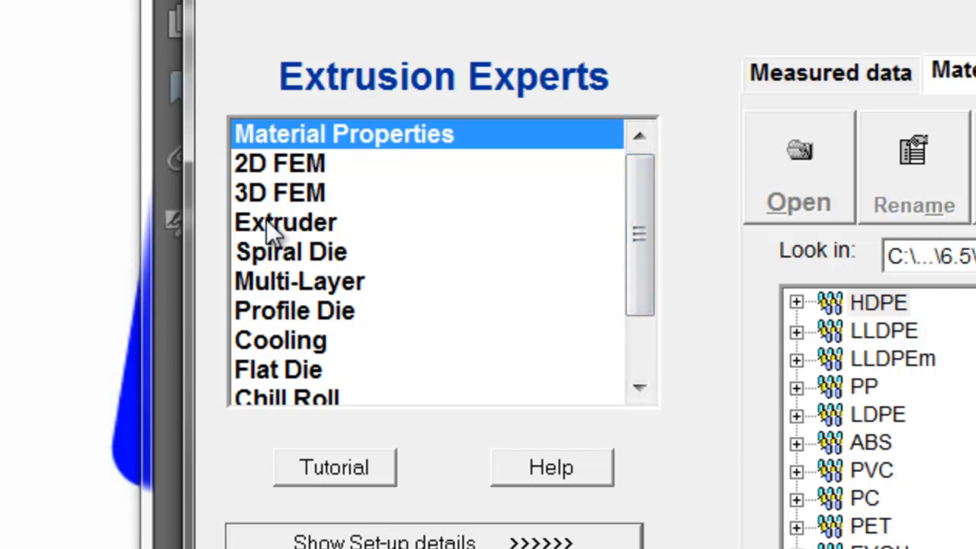
# Choose the Extruder simulation, glance at Project data and Materials, and return to Extruder data.
pyautogui.click(283, 223)
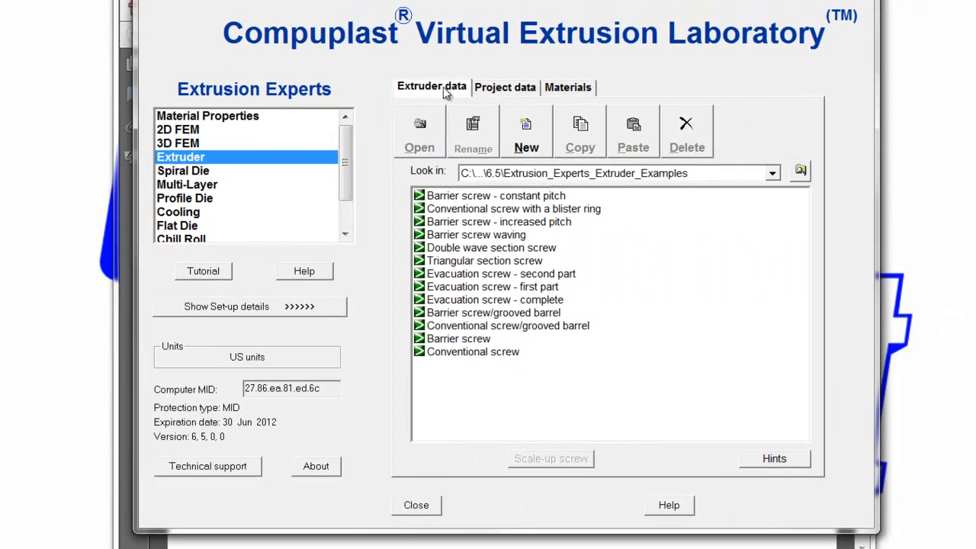
pyautogui.click(505, 87)
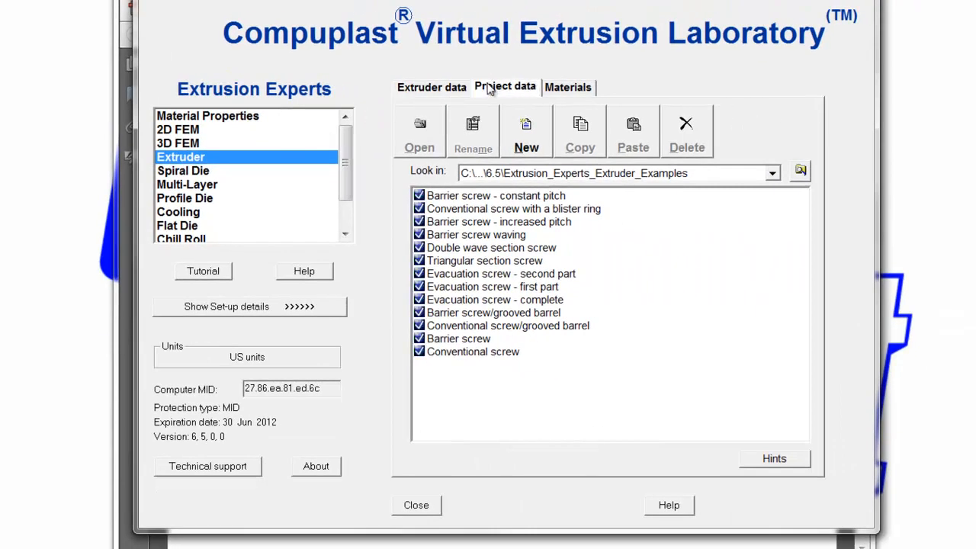
pyautogui.click(568, 85)
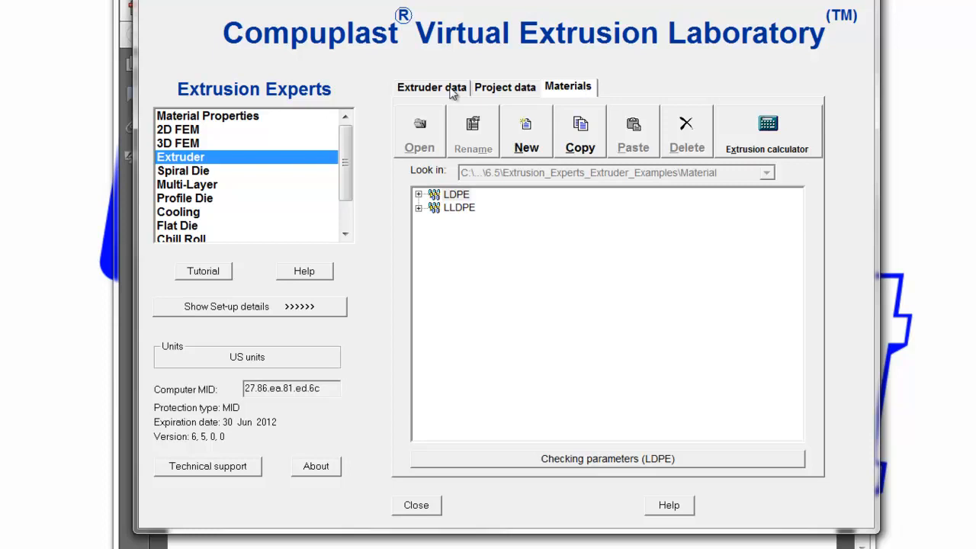
pyautogui.click(431, 86)
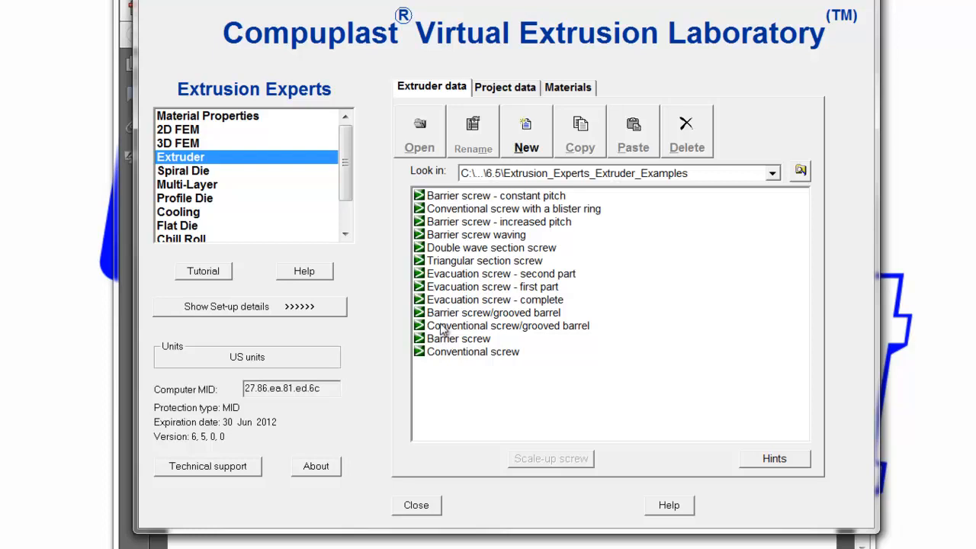
pyautogui.moveTo(454, 351)
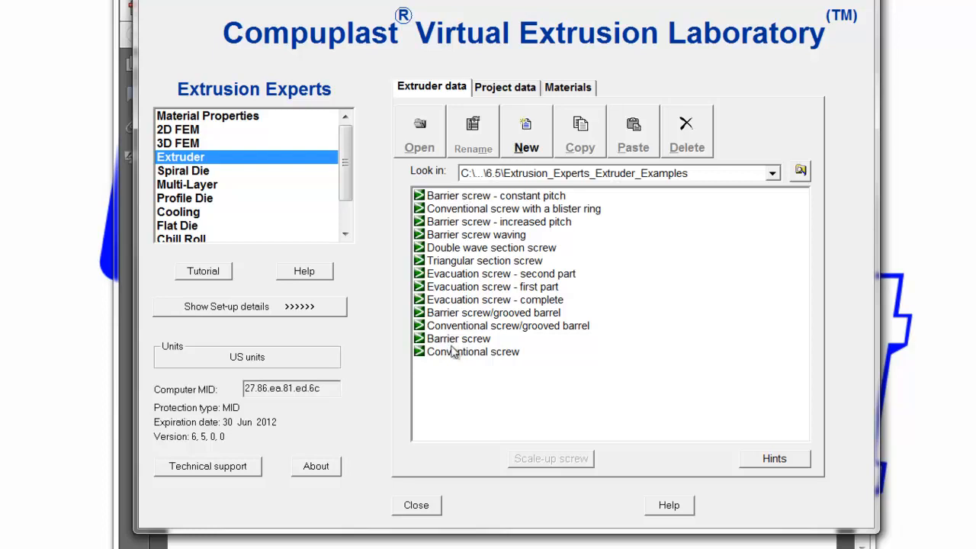
pyautogui.moveTo(451, 222)
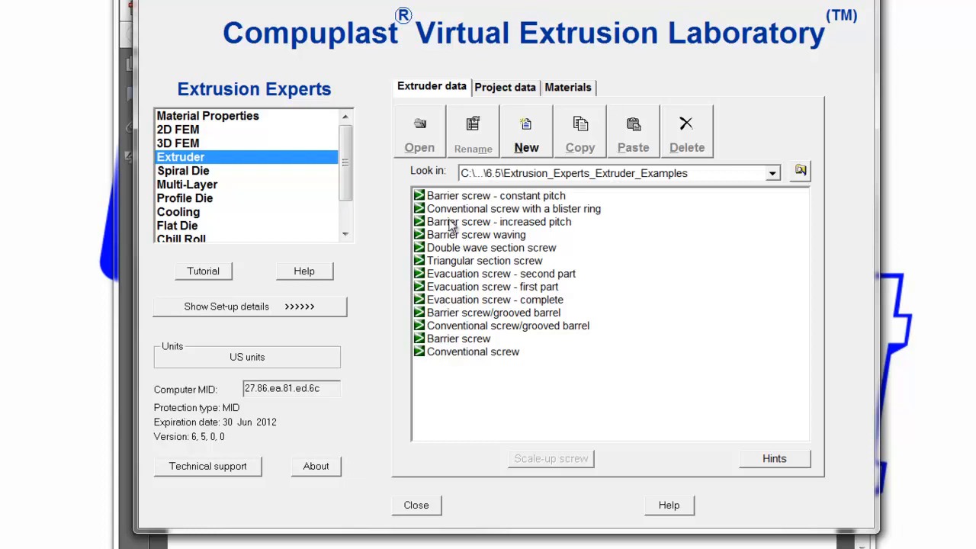
pyautogui.moveTo(442, 134)
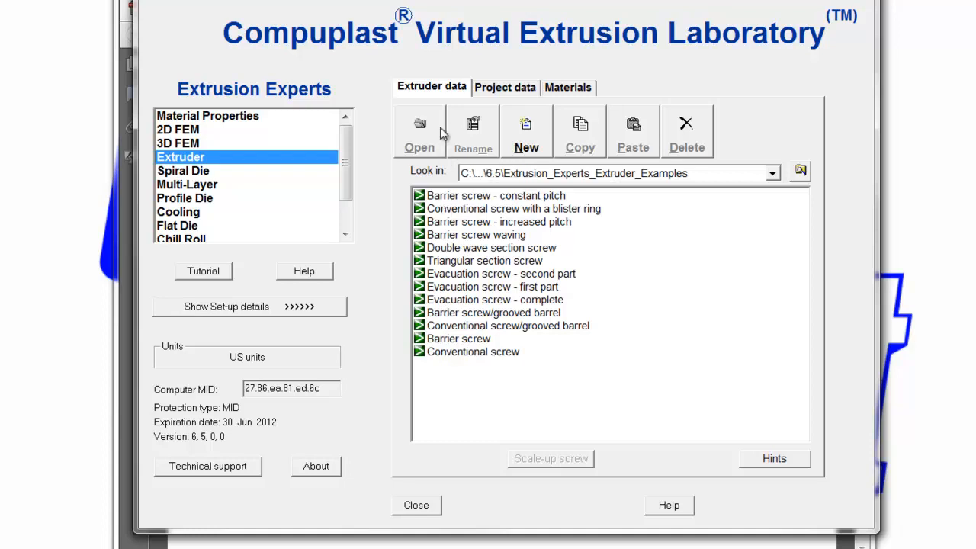
pyautogui.moveTo(437, 115)
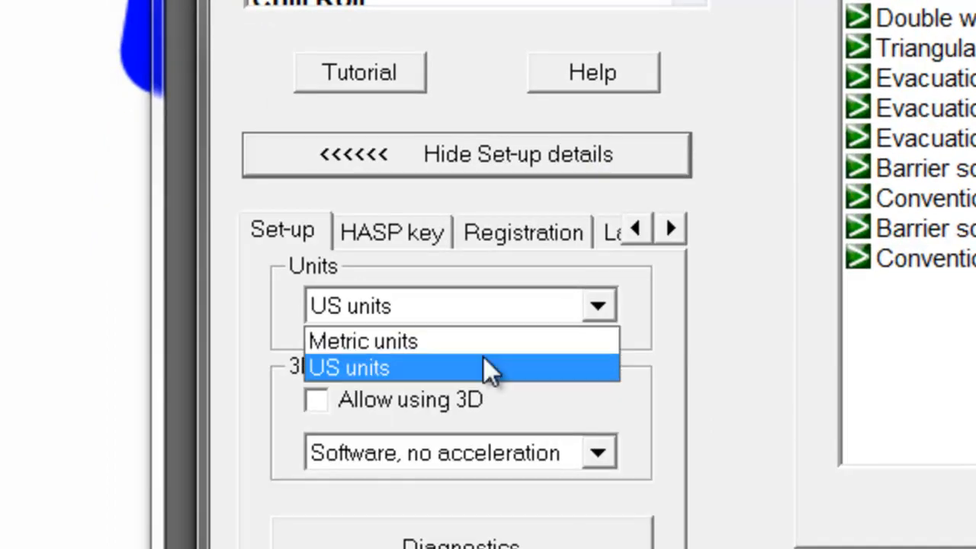
pyautogui.moveTo(470, 374)
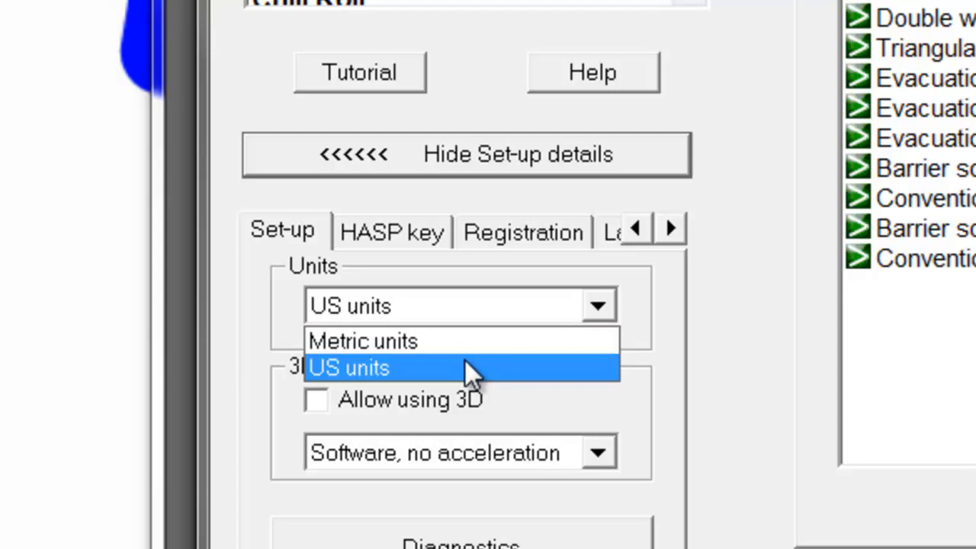
# Keep the set-up in US units via the Units dropdown.
pyautogui.click(465, 156)
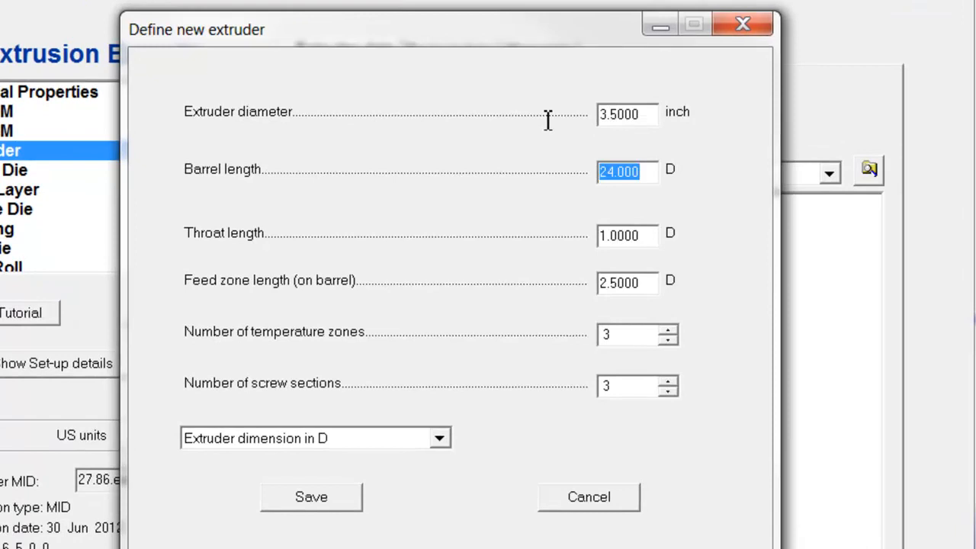
pyautogui.moveTo(547, 129)
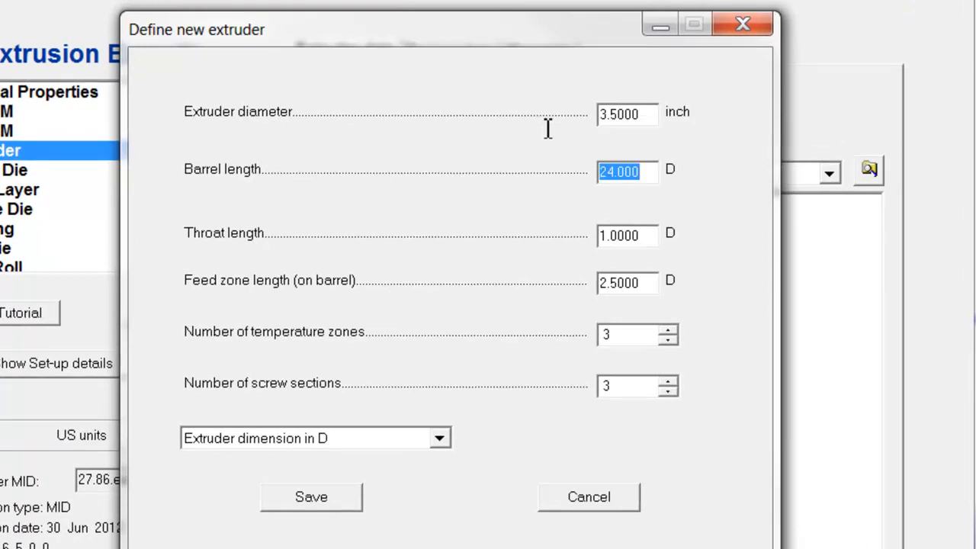
# Enter throat length 1, feed zone 3.0 D and keep three temperature zones for the new extruder.
pyautogui.click(627, 235)
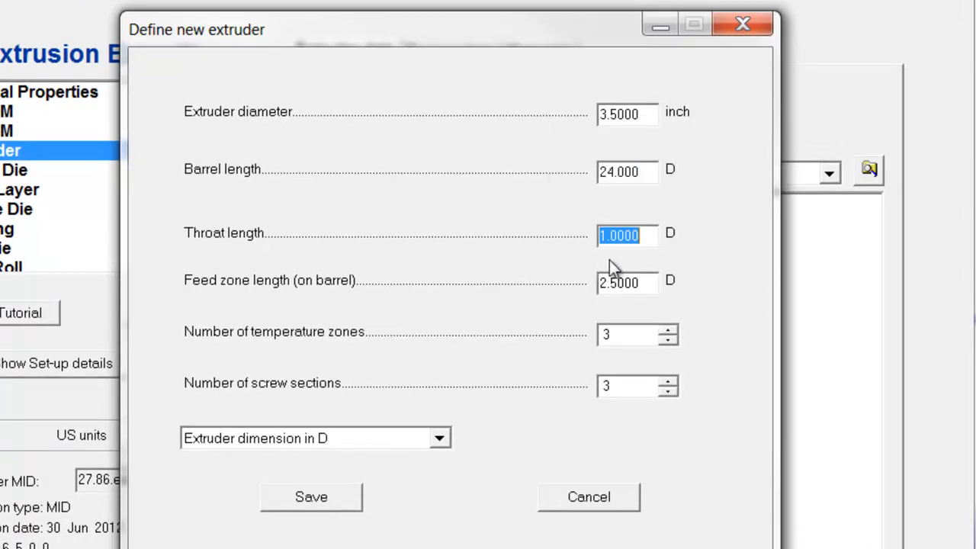
pyautogui.moveTo(579, 298)
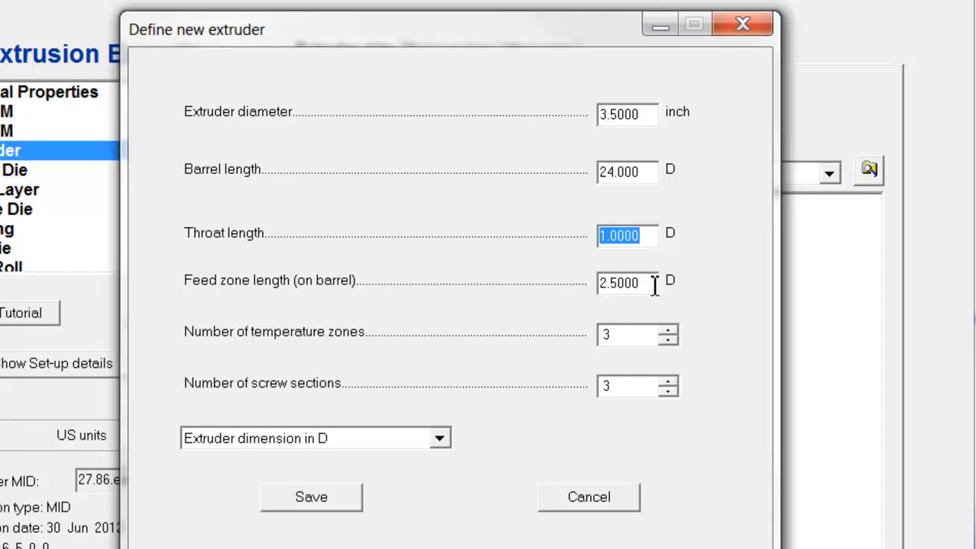
pyautogui.write('3.0')
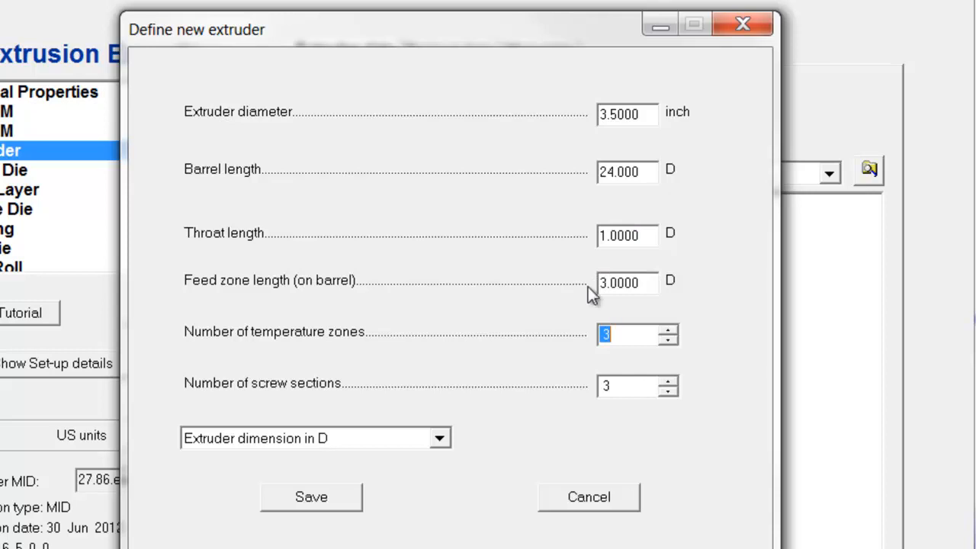
pyautogui.moveTo(663, 339)
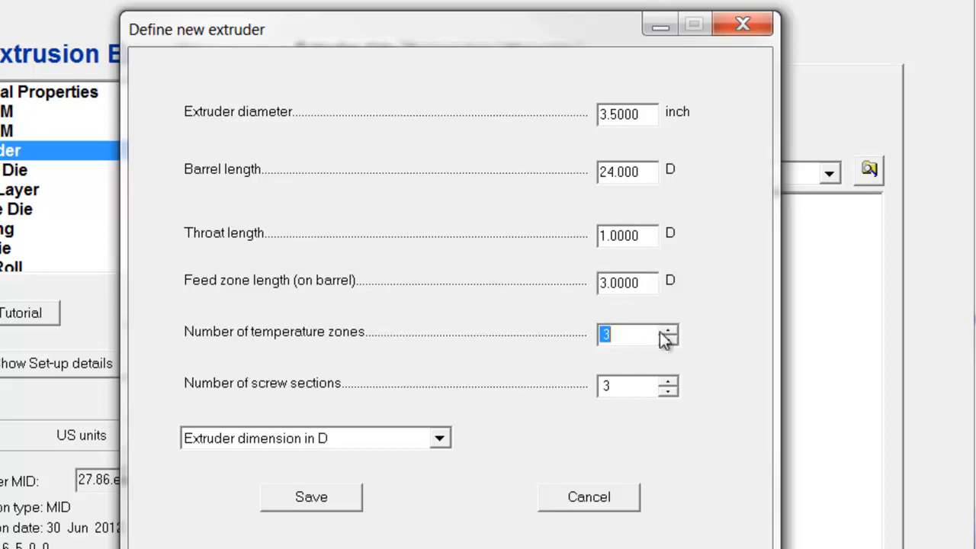
pyautogui.click(668, 329)
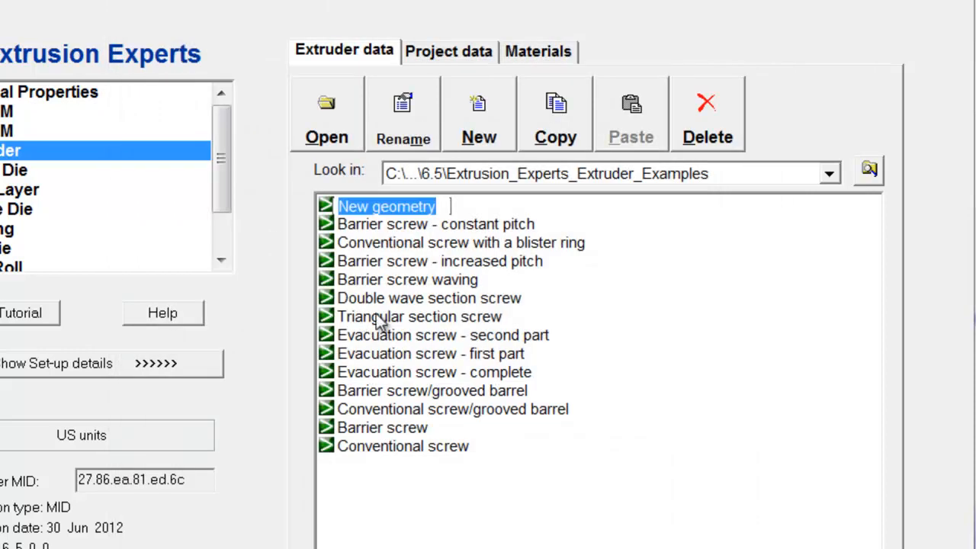
pyautogui.moveTo(427, 145)
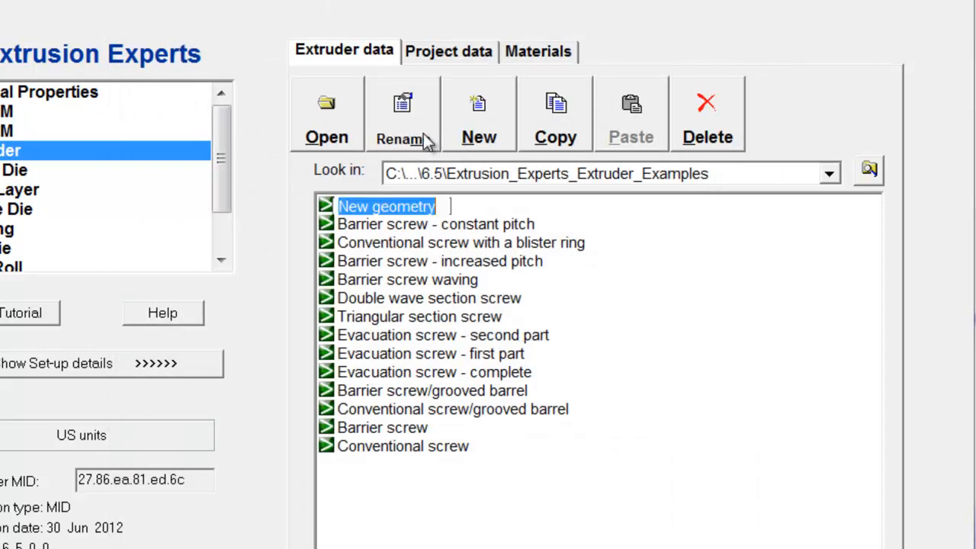
# Name the new geometry 3.5" 24:1 and confirm the rename.
pyautogui.write('3.5" 24')
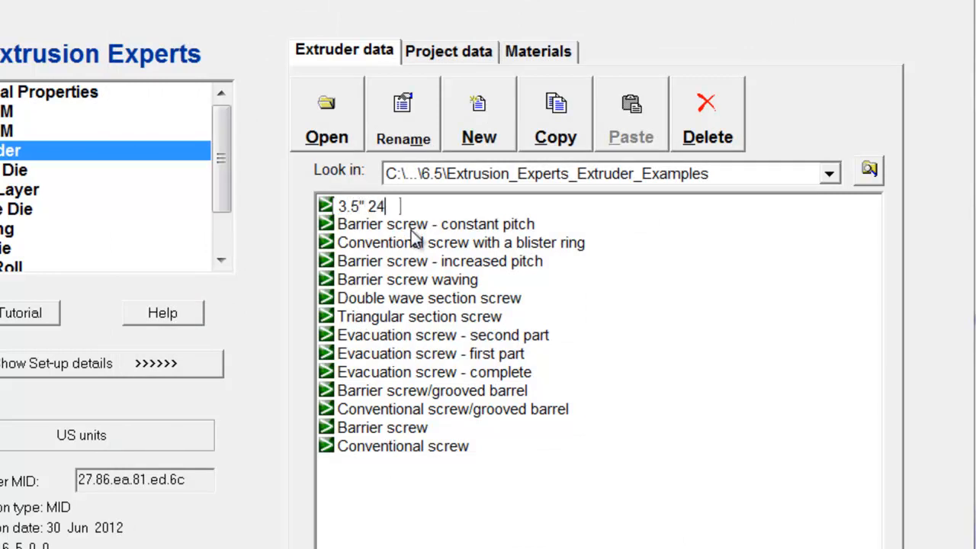
pyautogui.write(':1')
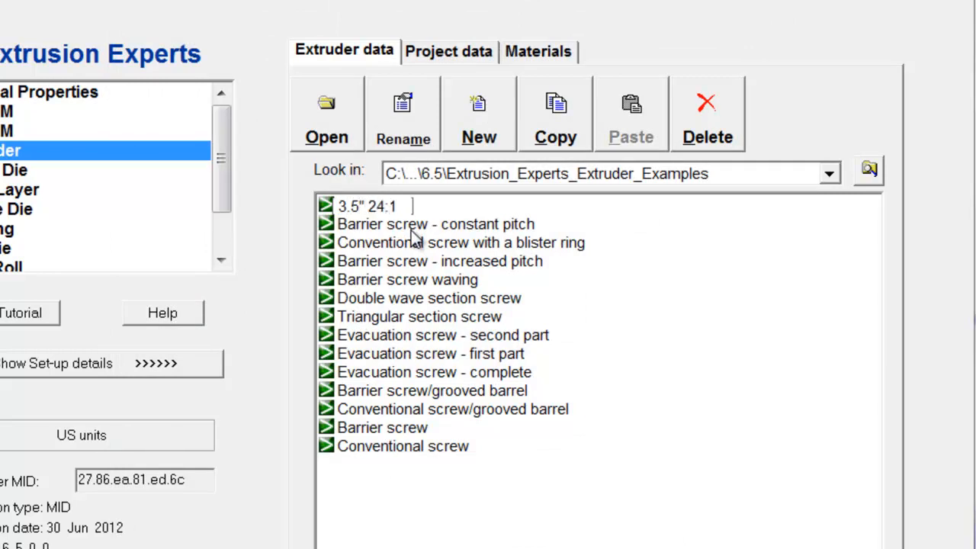
pyautogui.click(368, 206)
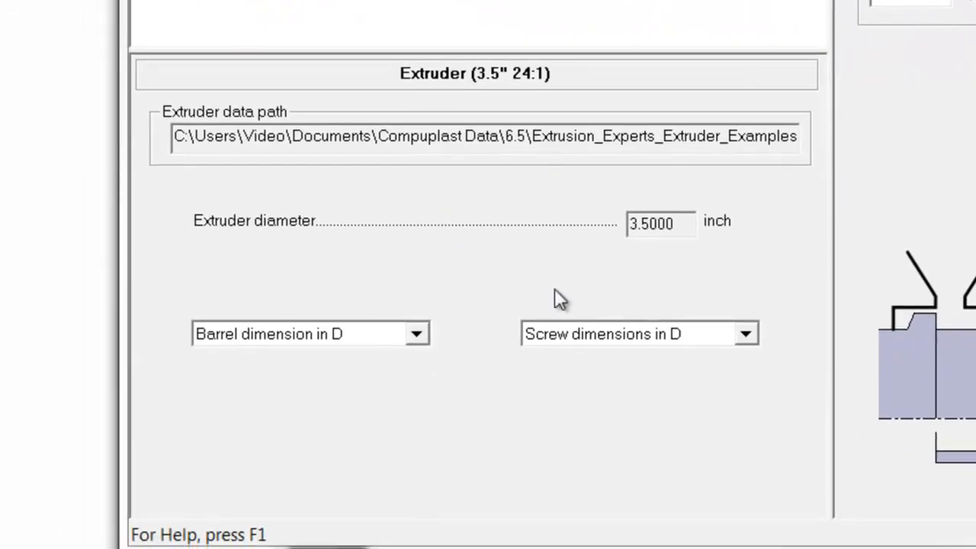
# Choose how barrel dimensions are expressed for the 3.5" 24:1 extruder.
pyautogui.click(416, 334)
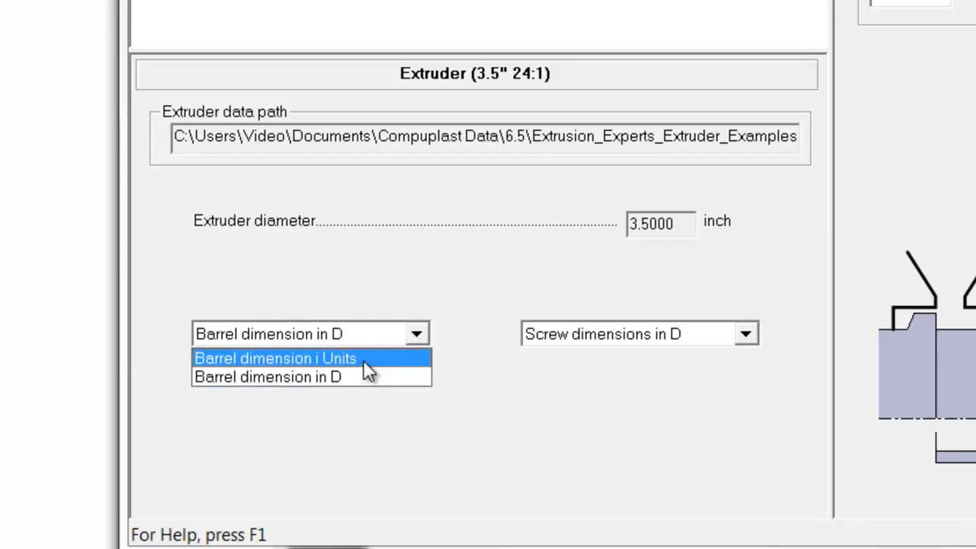
pyautogui.click(268, 377)
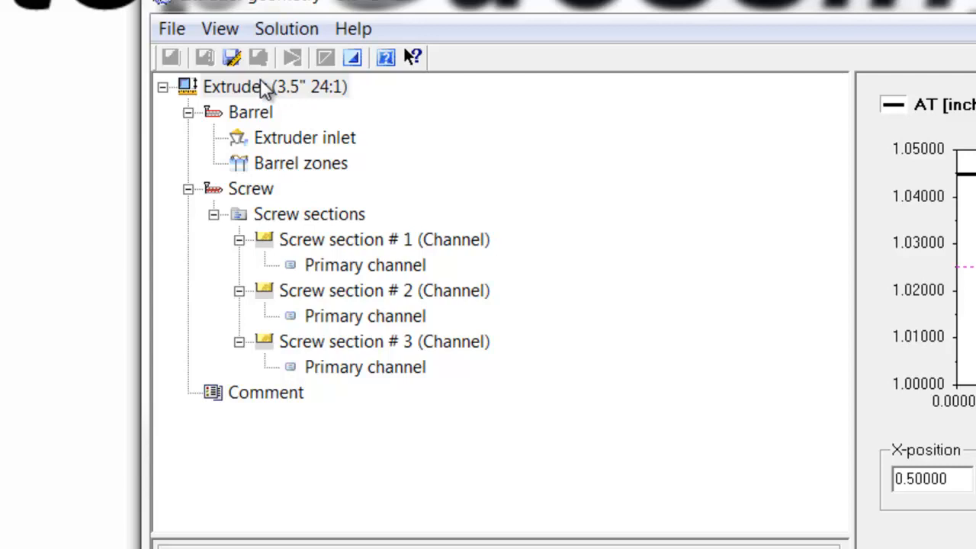
pyautogui.doubleClick(250, 113)
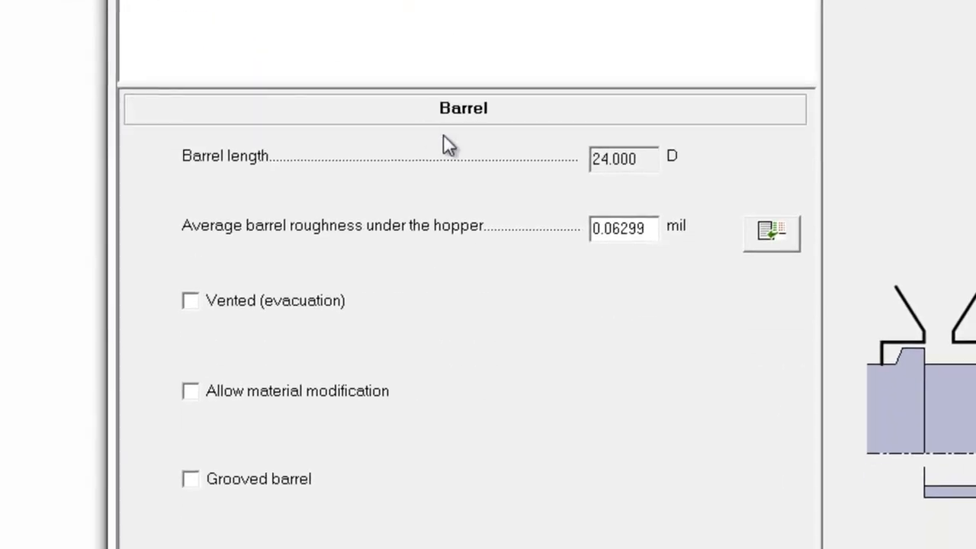
pyautogui.moveTo(238, 319)
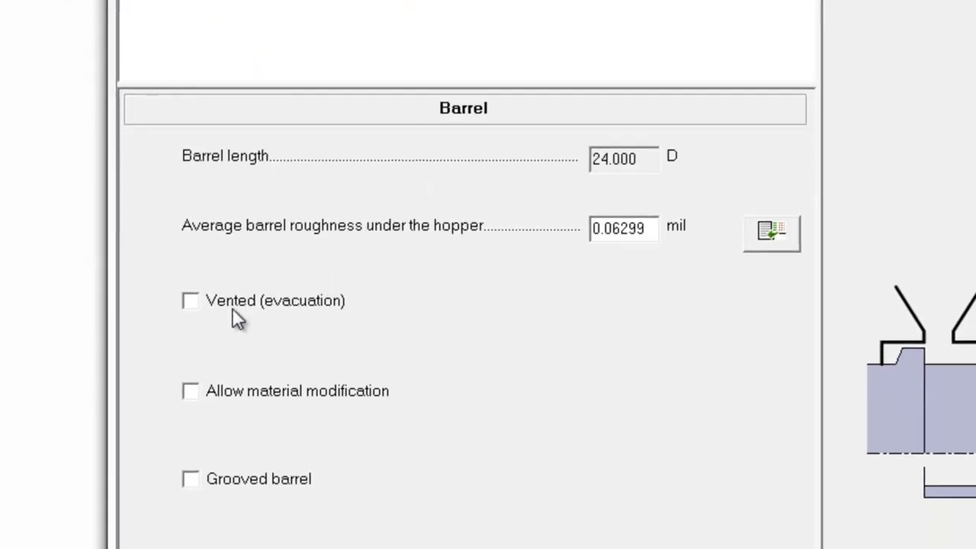
pyautogui.click(191, 301)
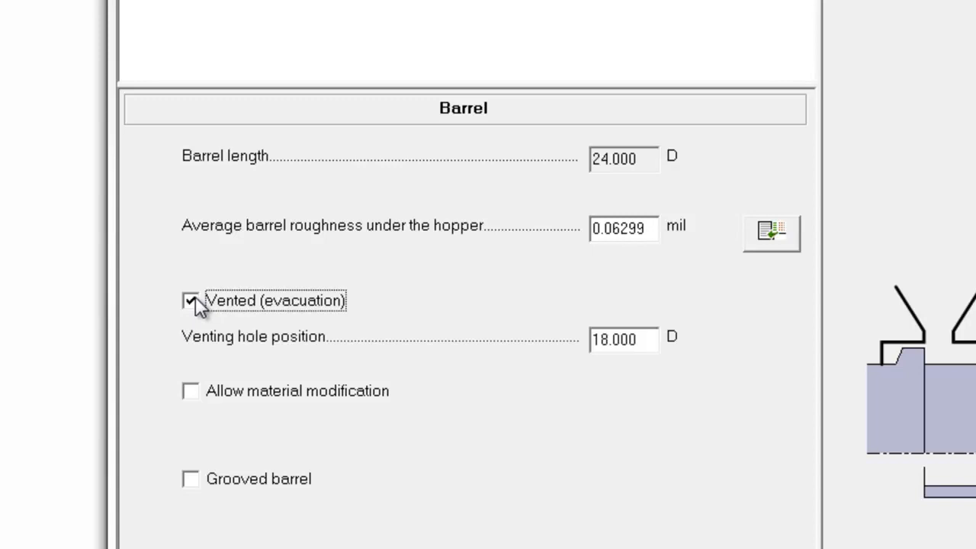
pyautogui.click(190, 300)
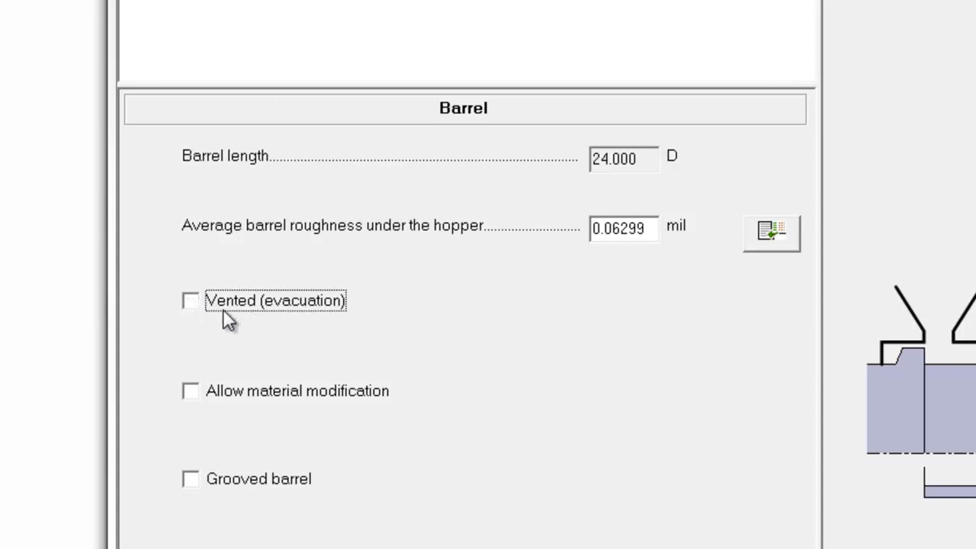
pyautogui.moveTo(390, 404)
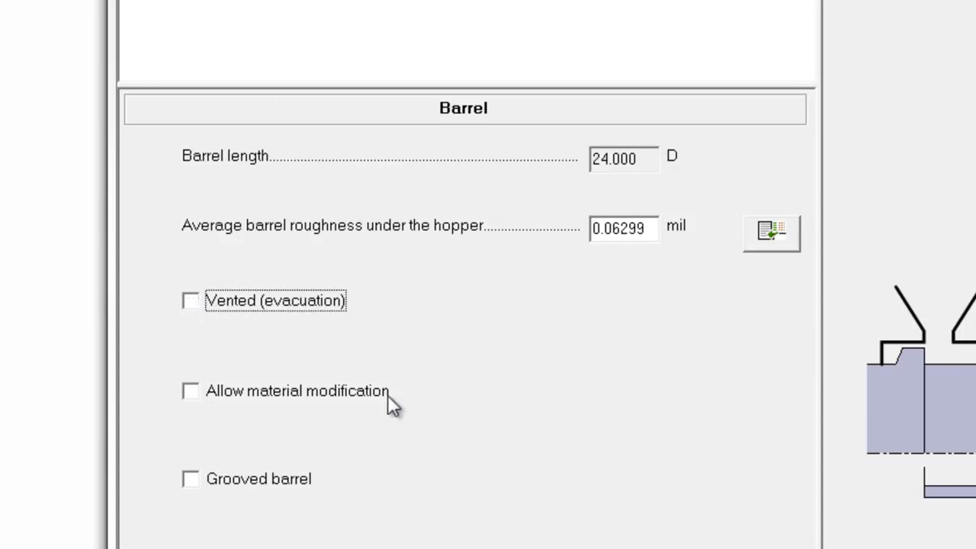
pyautogui.moveTo(208, 408)
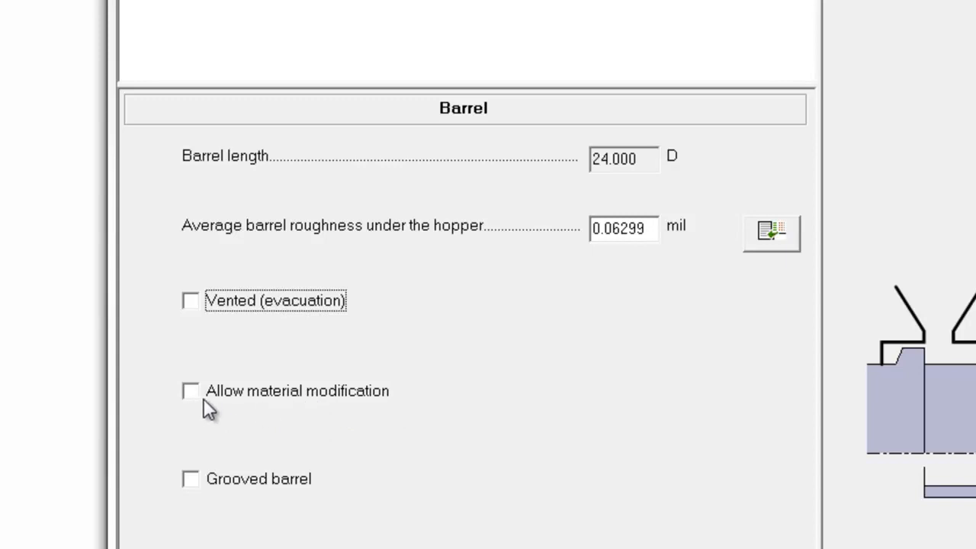
pyautogui.moveTo(226, 404)
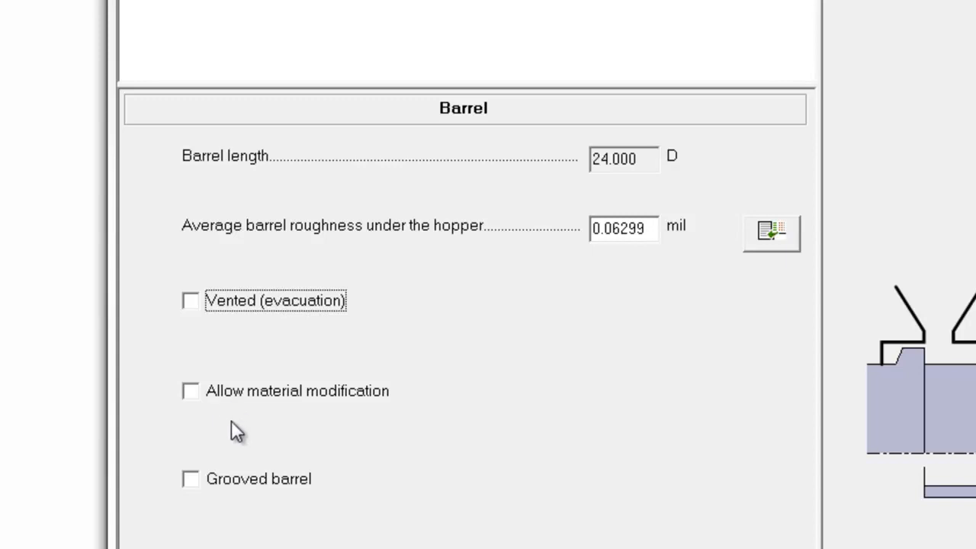
pyautogui.moveTo(200, 408)
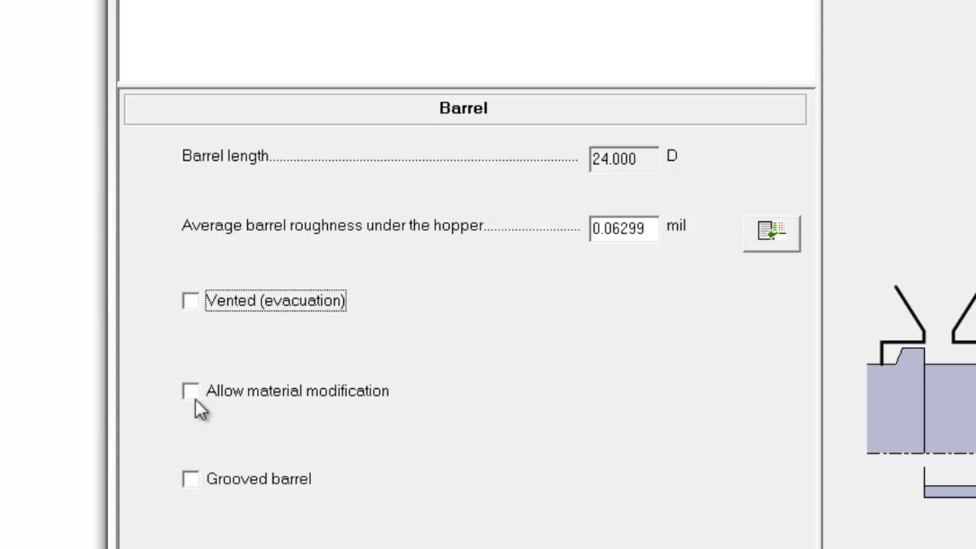
pyautogui.moveTo(205, 491)
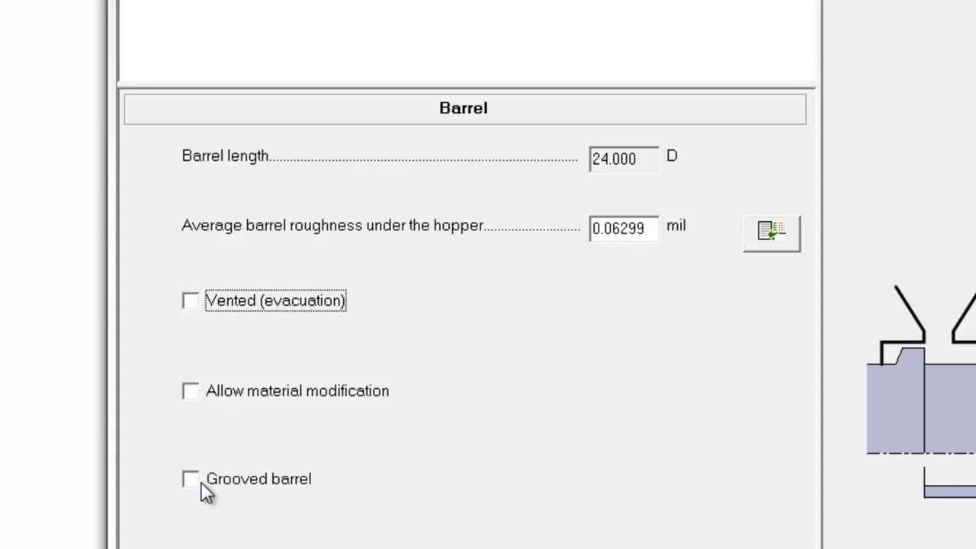
pyautogui.moveTo(206, 491)
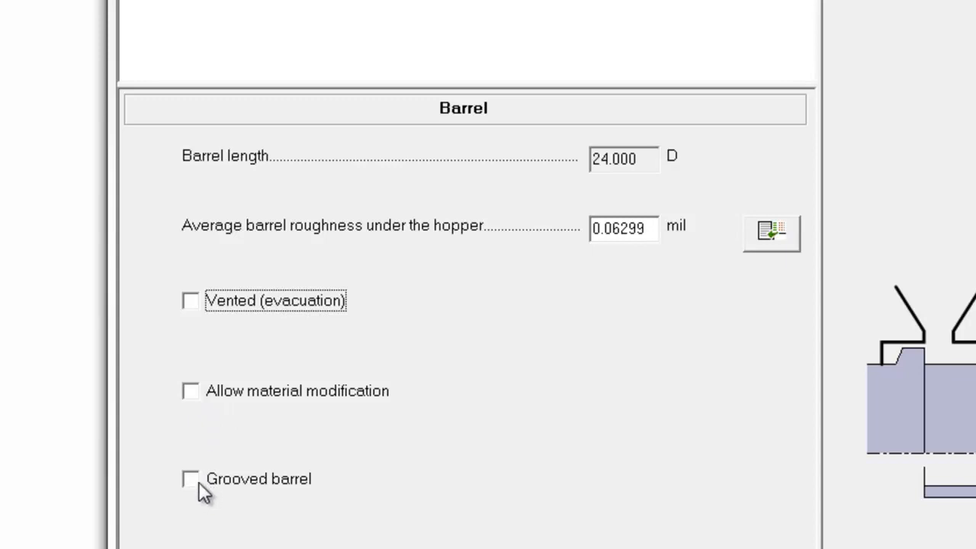
pyautogui.moveTo(272, 195)
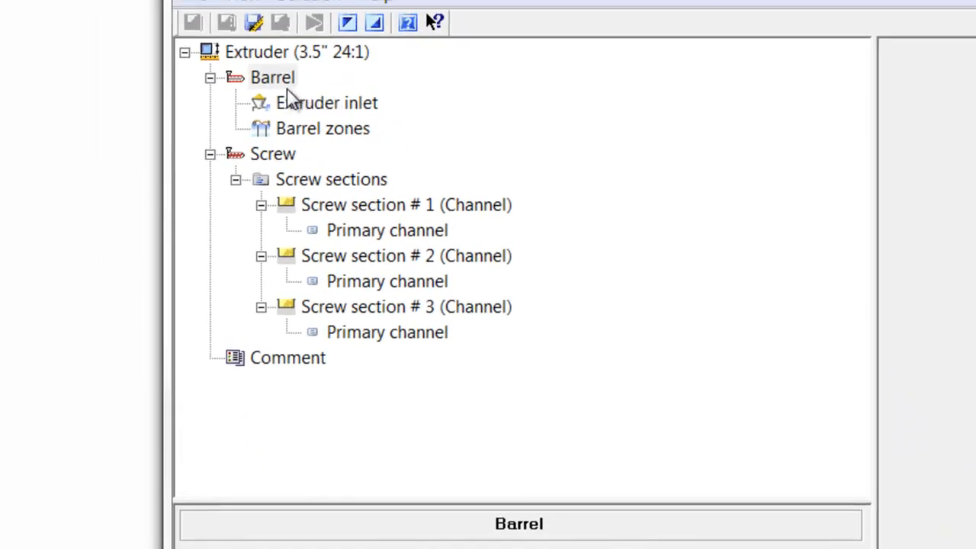
pyautogui.moveTo(268, 155)
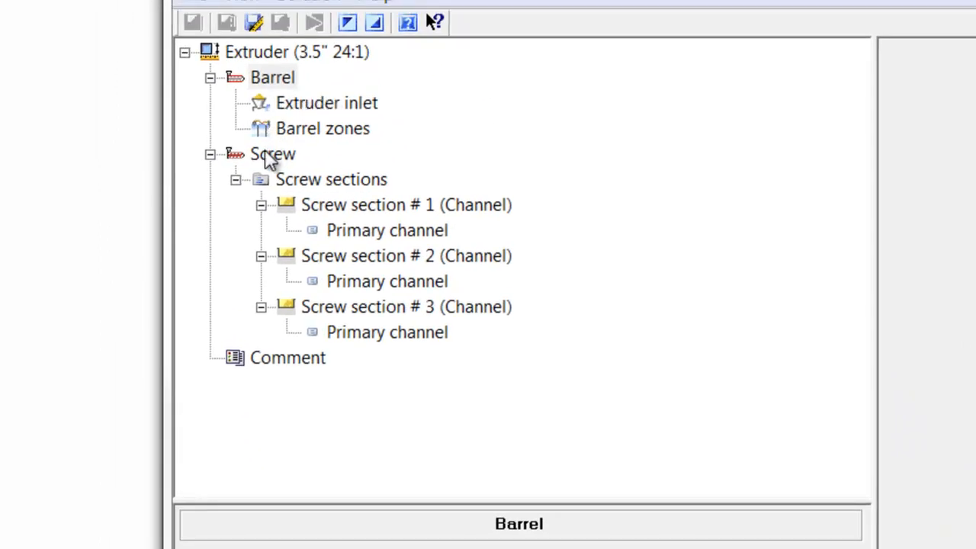
pyautogui.click(271, 154)
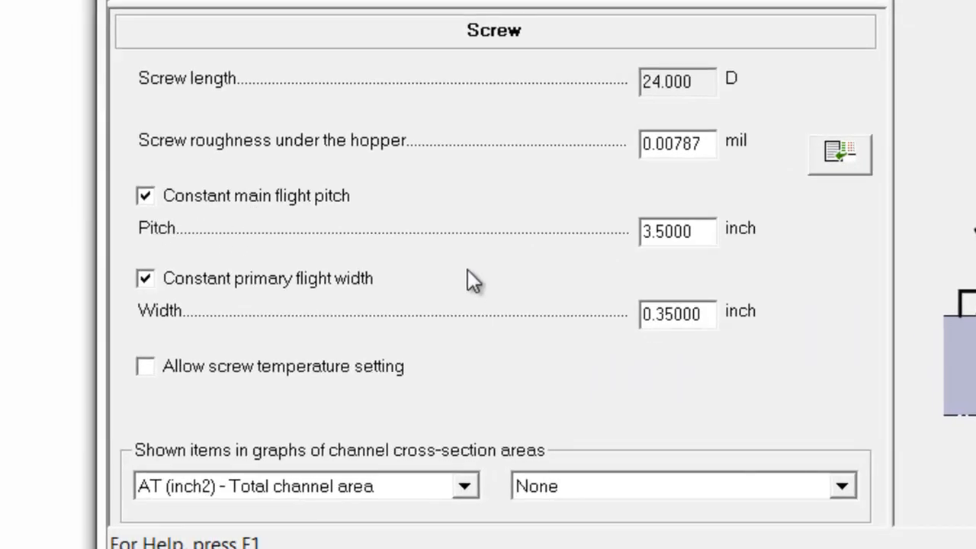
pyautogui.moveTo(186, 217)
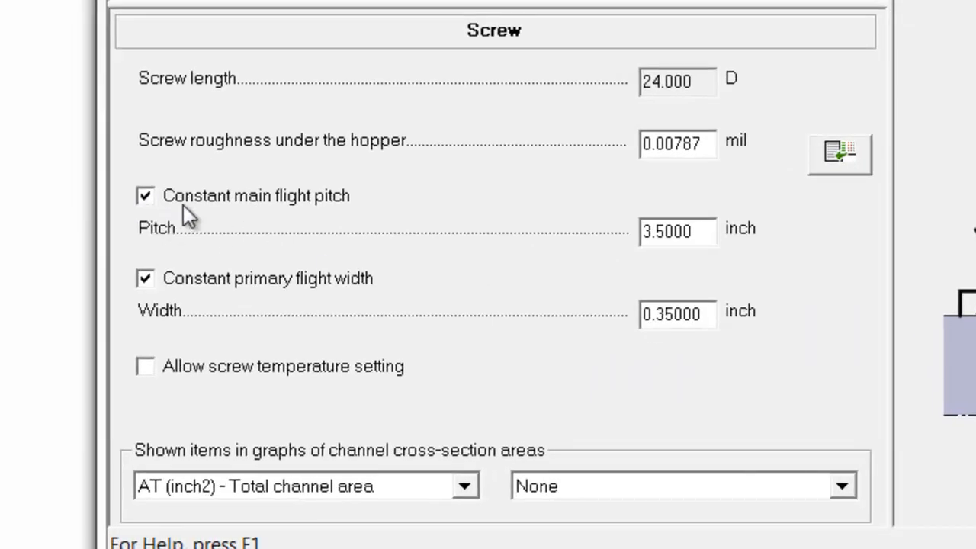
pyautogui.moveTo(613, 267)
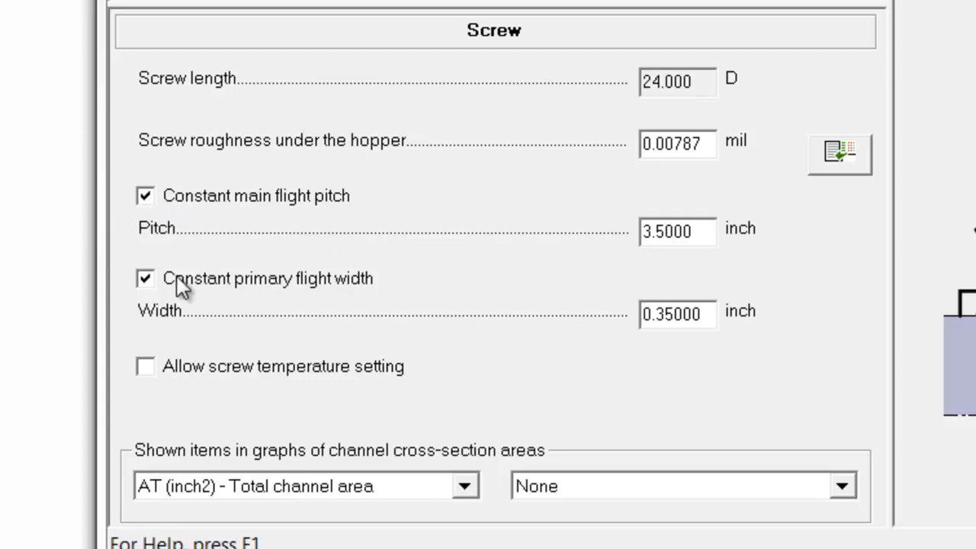
pyautogui.moveTo(263, 297)
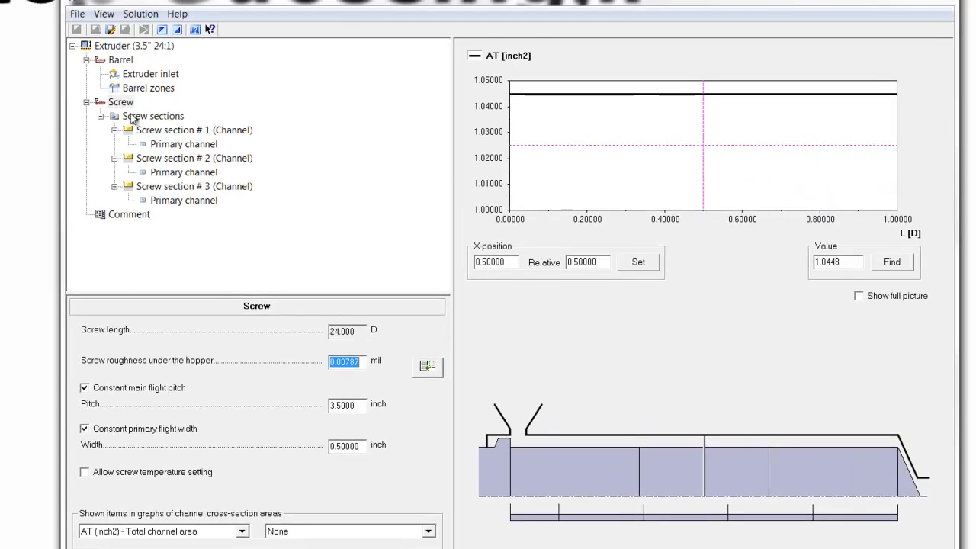
# Show the screw sections overview listing three 8 D channel sections.
pyautogui.click(153, 115)
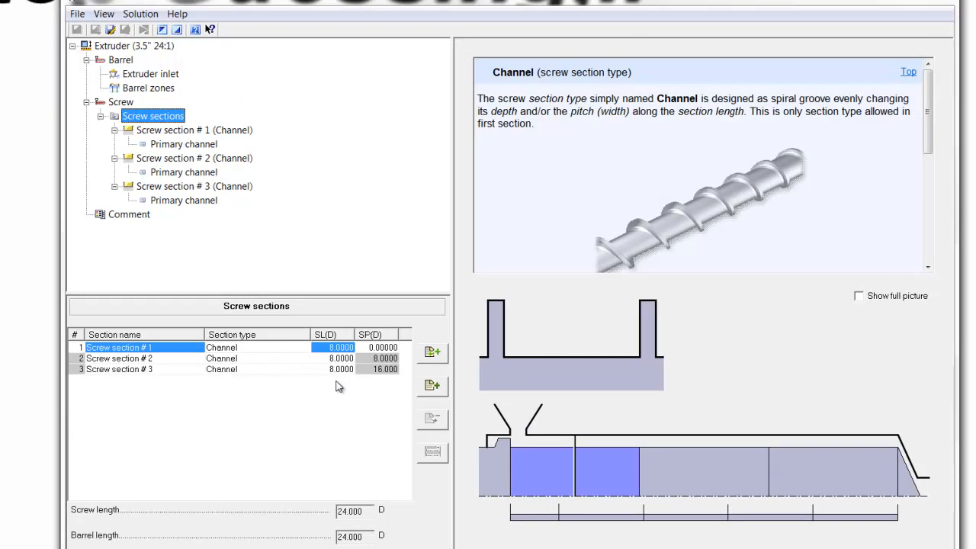
pyautogui.moveTo(339, 388)
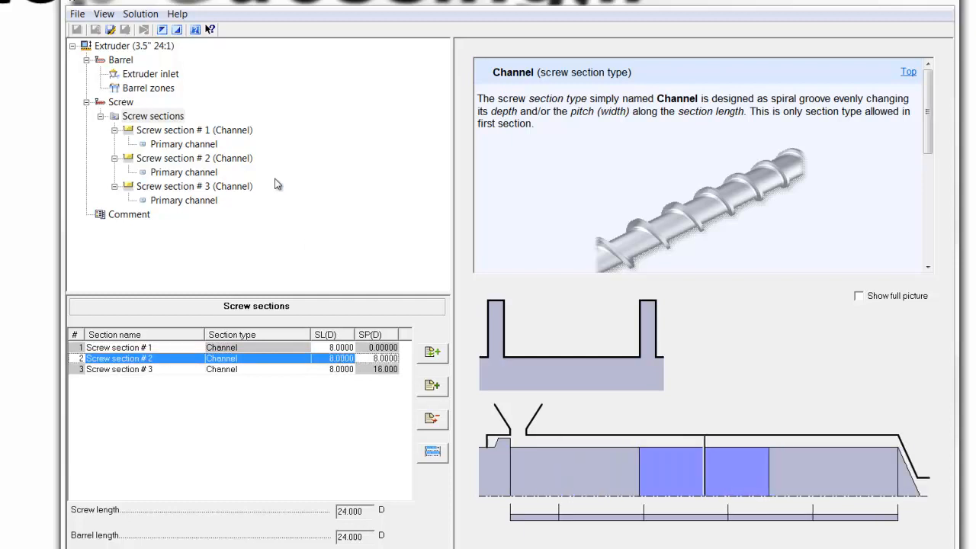
# Set section #1 primary channel depth to 0.6 inch at beginning and end.
pyautogui.click(193, 130)
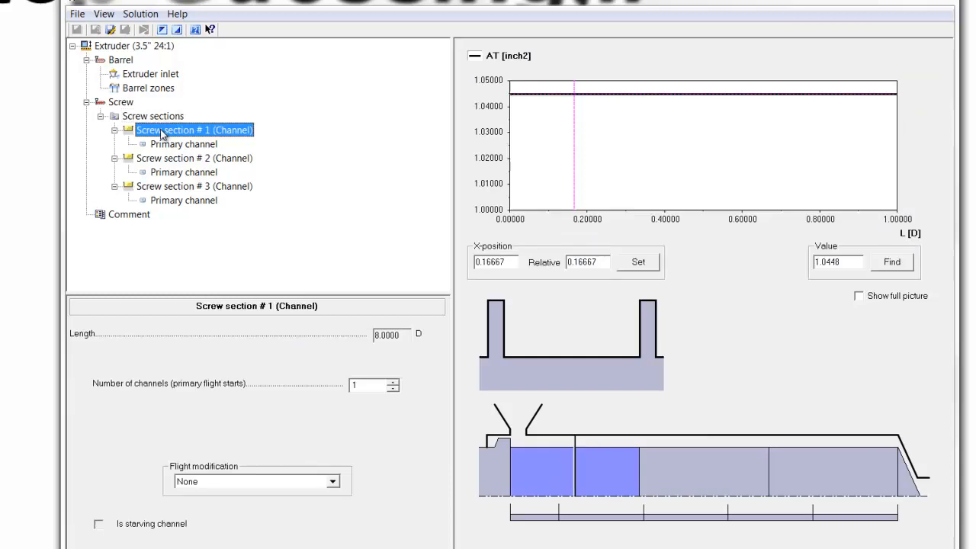
pyautogui.moveTo(404, 389)
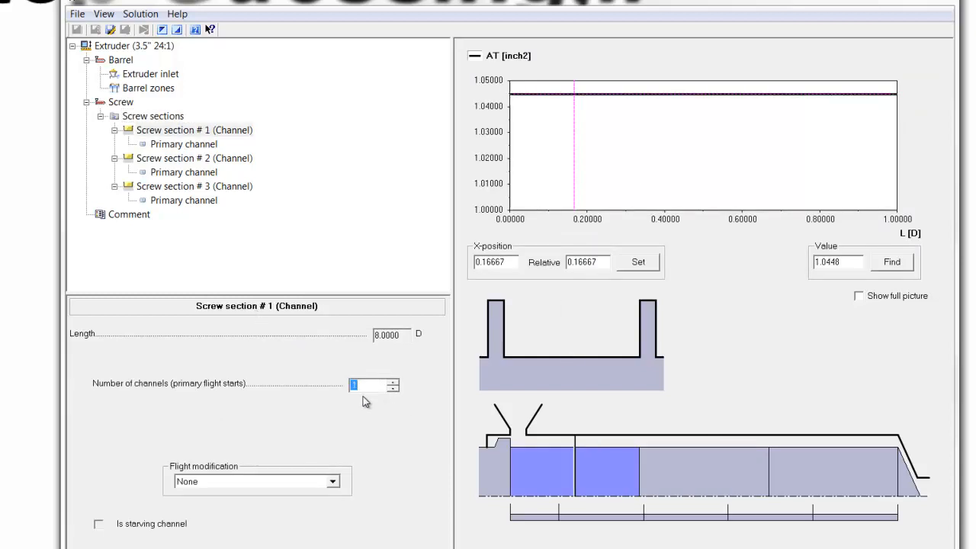
pyautogui.click(183, 143)
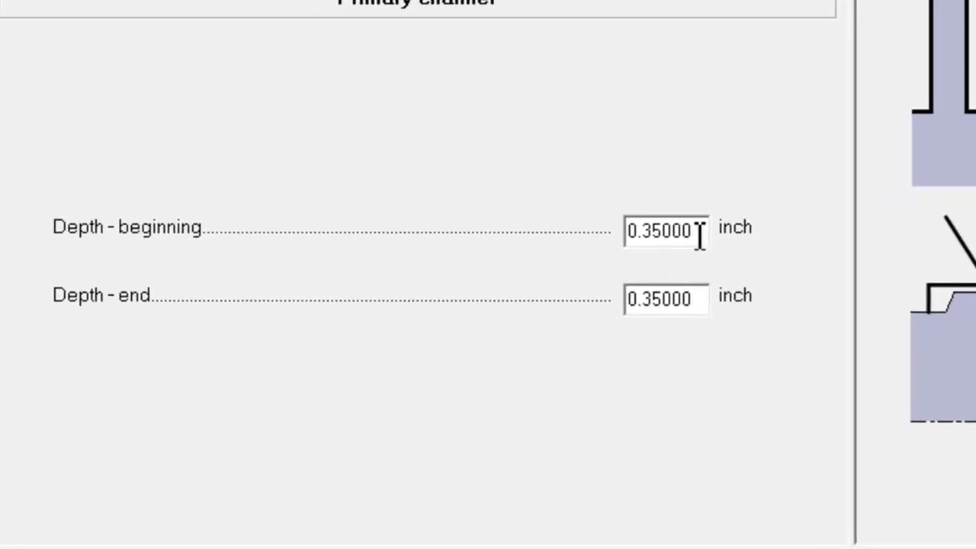
pyautogui.write('.6')
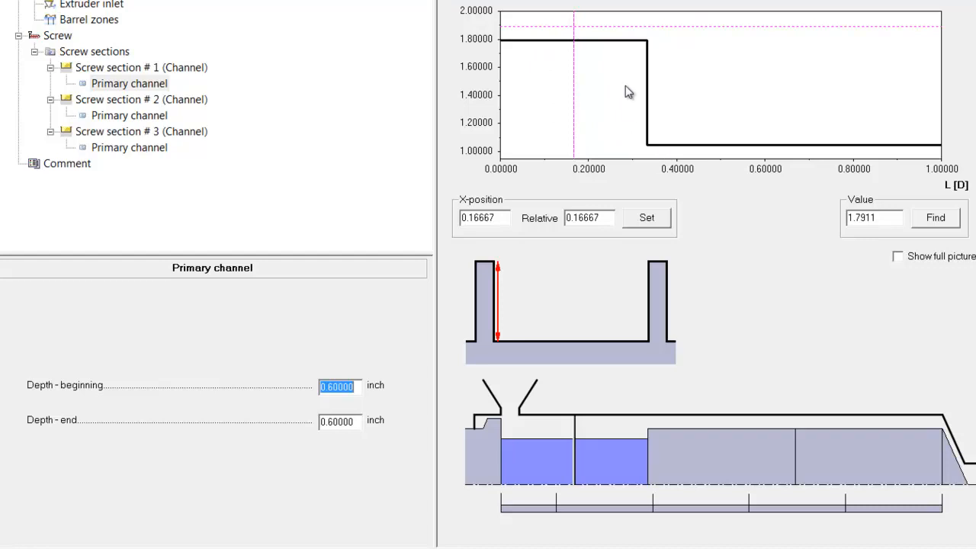
pyautogui.moveTo(53, 37)
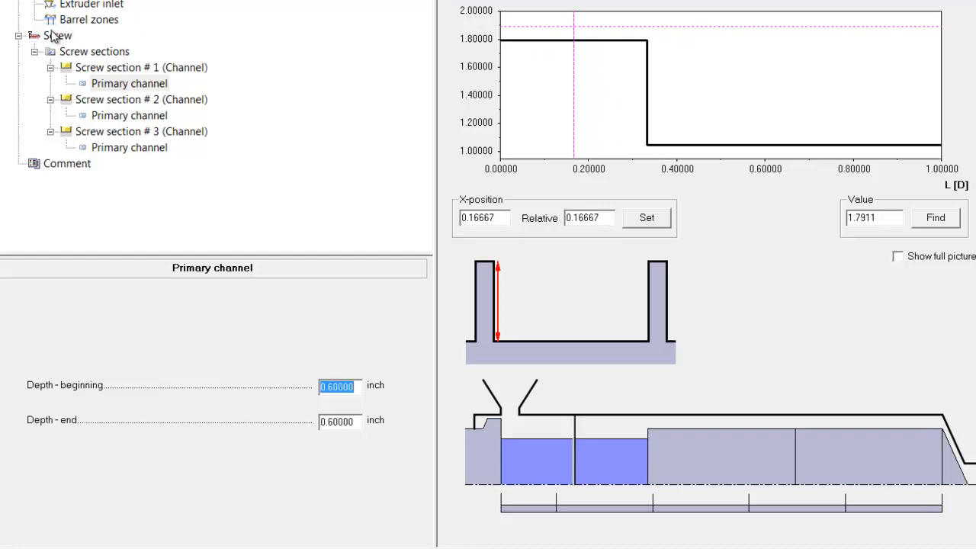
pyautogui.click(58, 35)
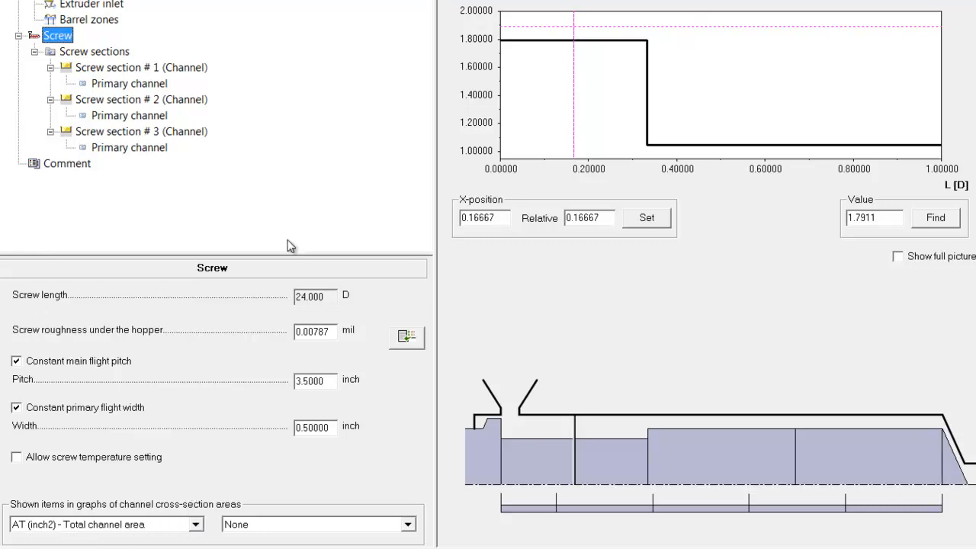
pyautogui.moveTo(212, 37)
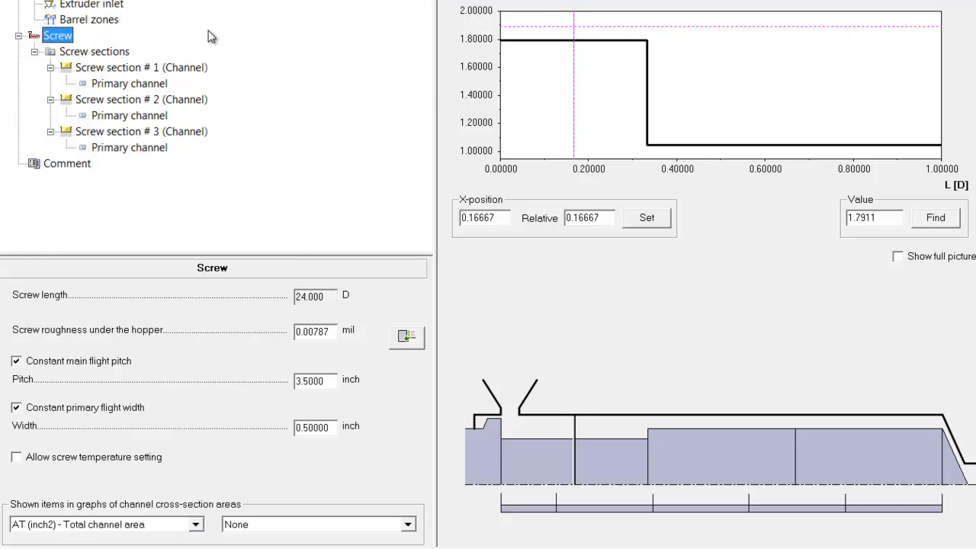
# Set section #2 primary channel to taper from 0.6 inch to 0.2 inch deep.
pyautogui.click(128, 116)
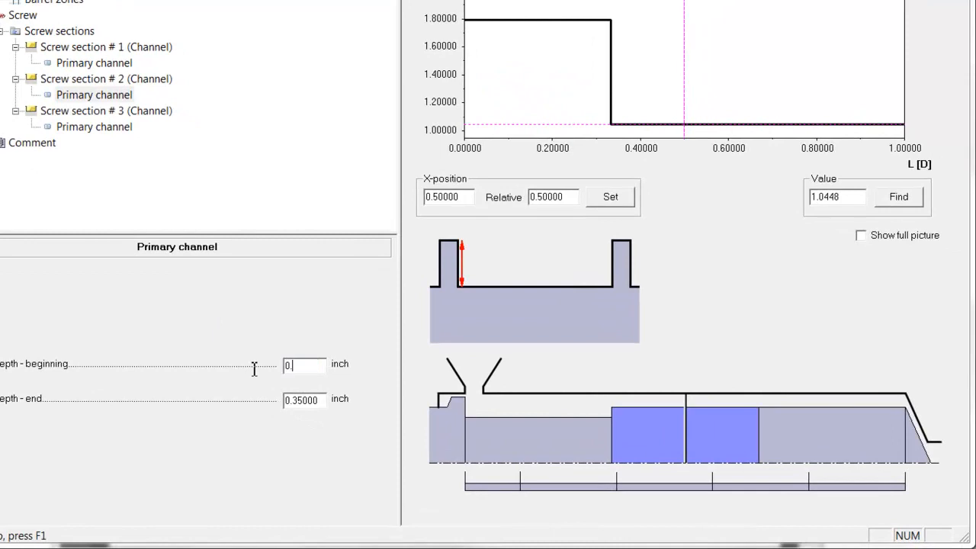
pyautogui.write('0.6000')
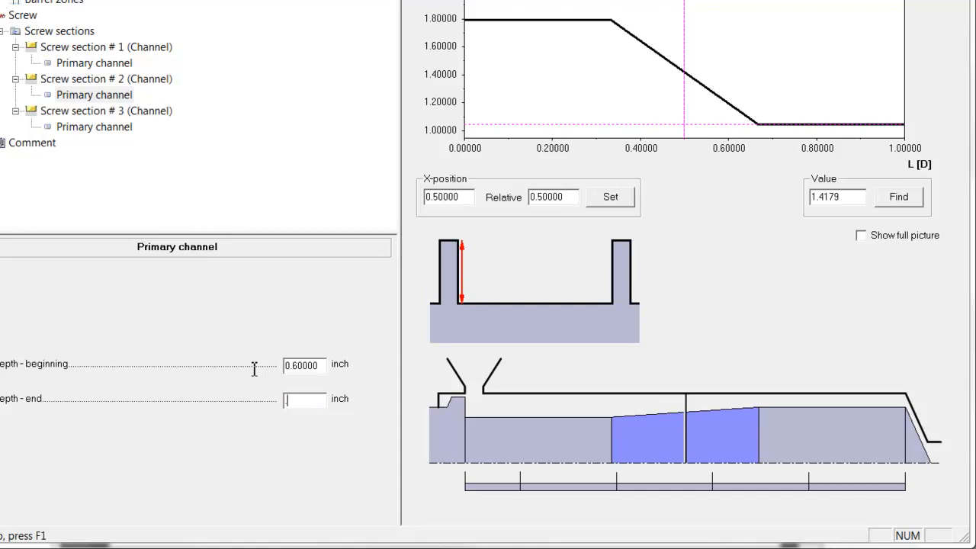
pyautogui.write('0.20000')
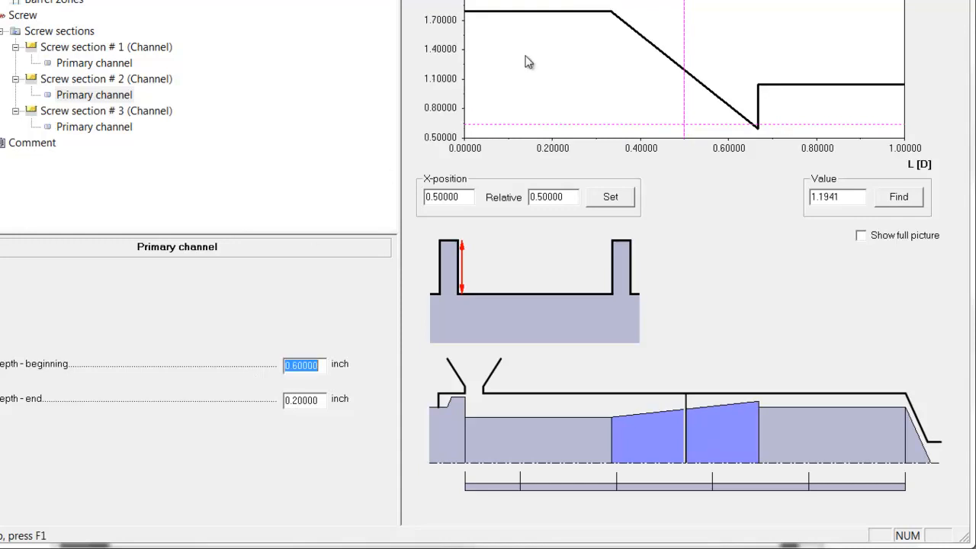
pyautogui.moveTo(790, 144)
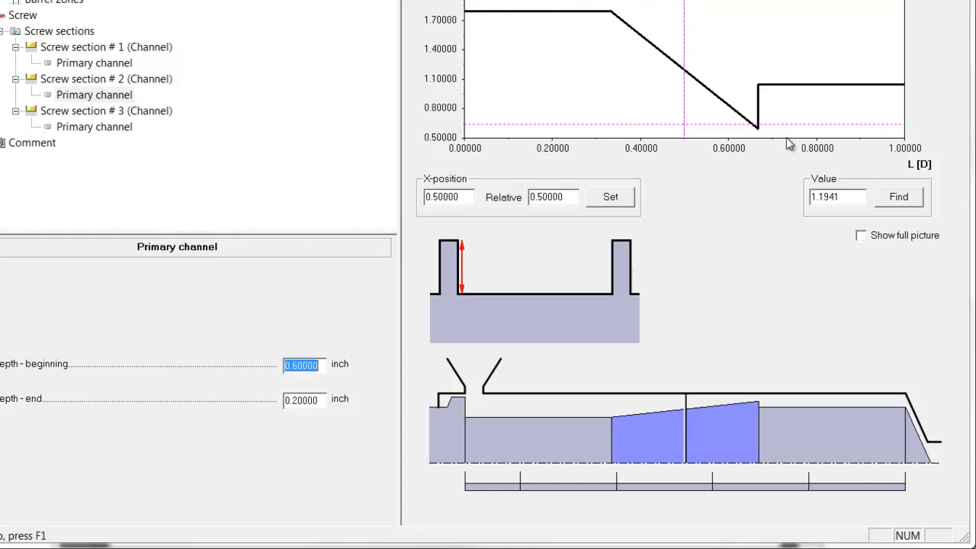
pyautogui.click(95, 126)
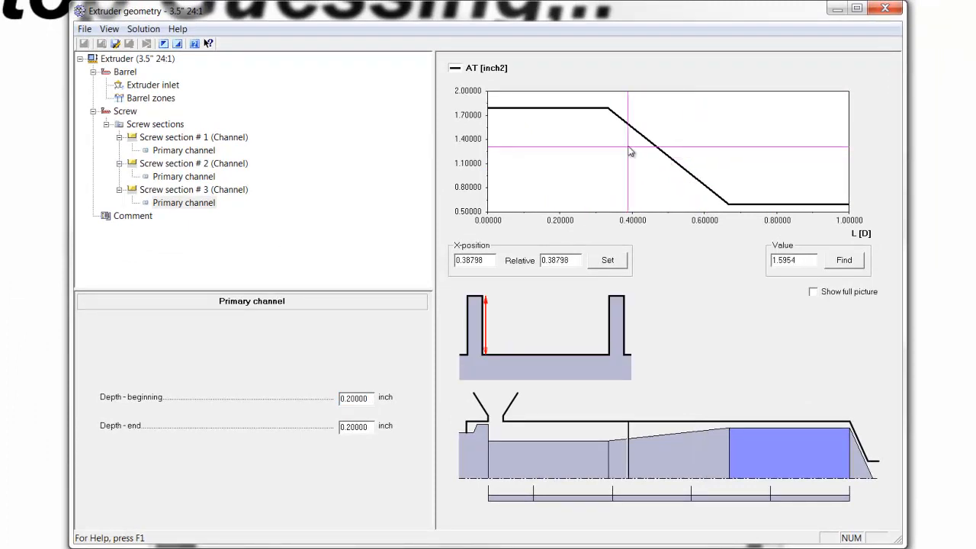
# With section #3 depths at 0.2 inch, bring up the geometry save options from File.
pyautogui.click(521, 152)
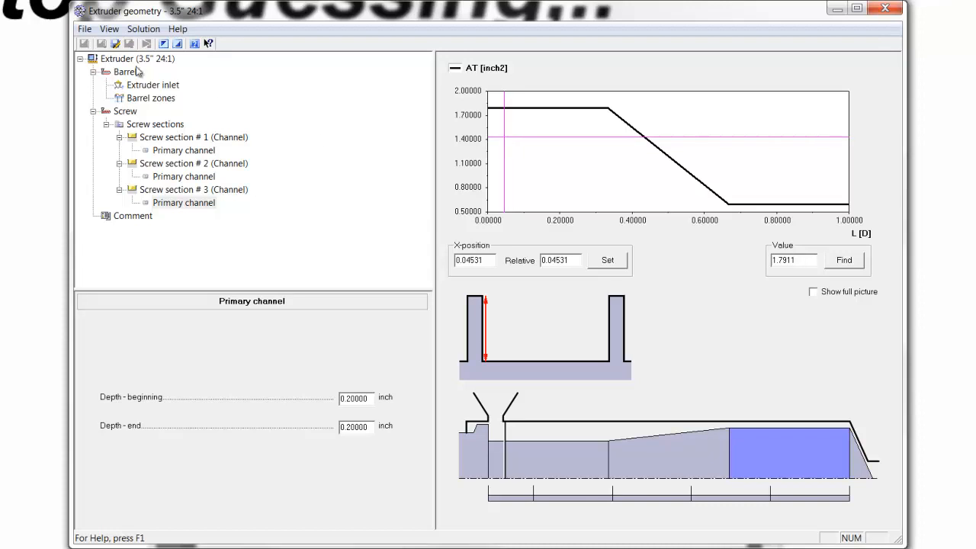
pyautogui.click(85, 27)
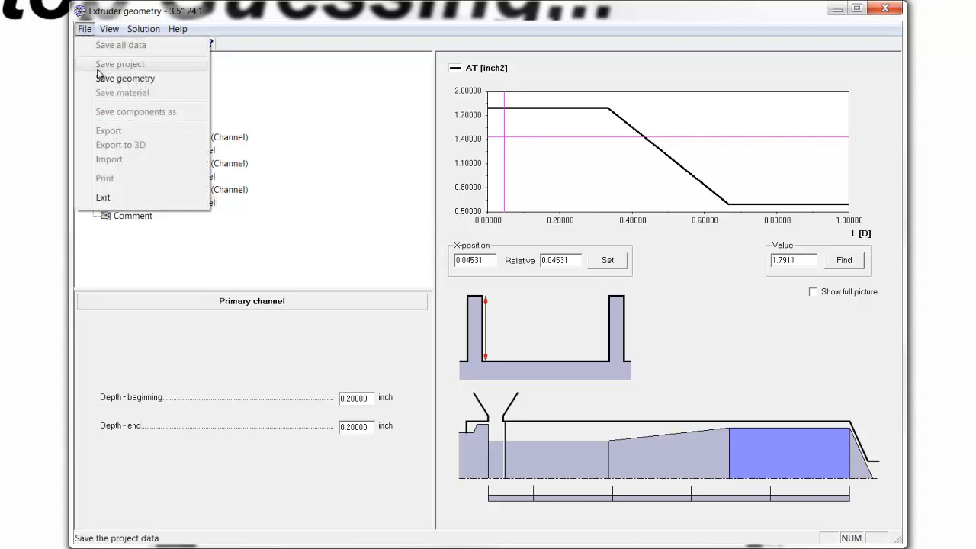
pyautogui.moveTo(103, 177)
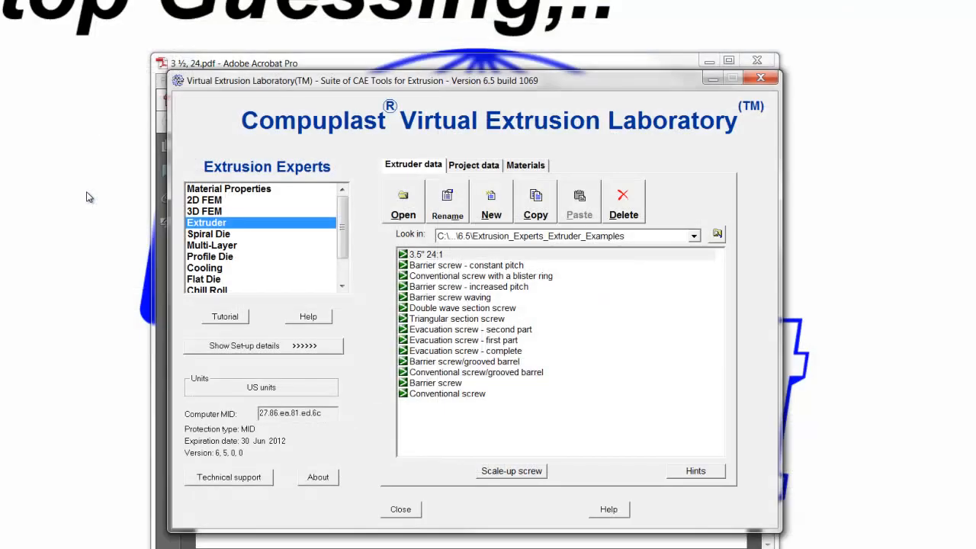
pyautogui.moveTo(442, 316)
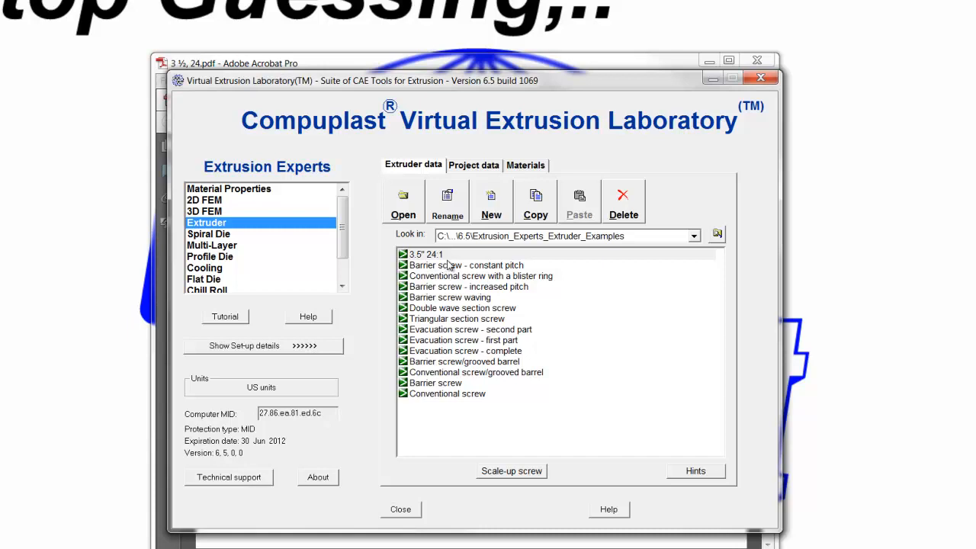
pyautogui.moveTo(613, 323)
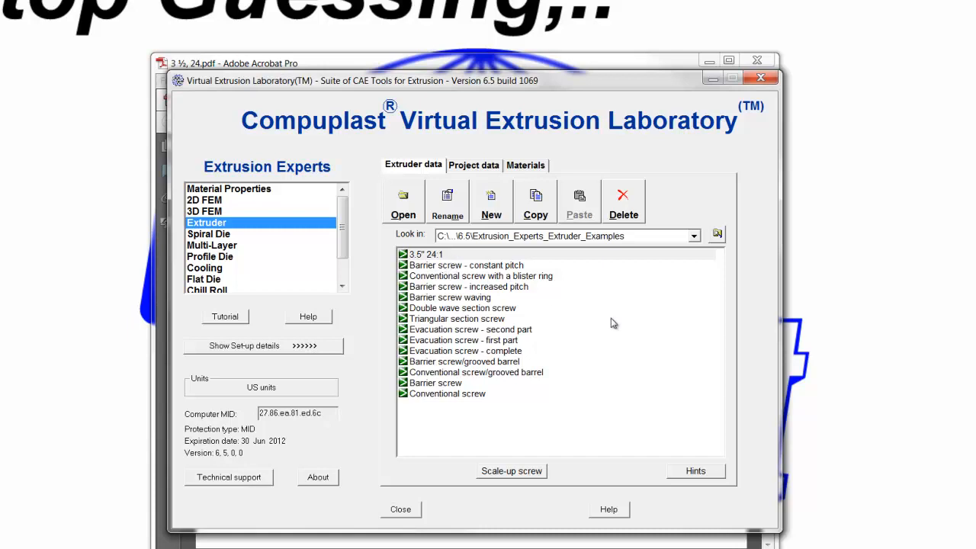
pyautogui.moveTo(485, 265)
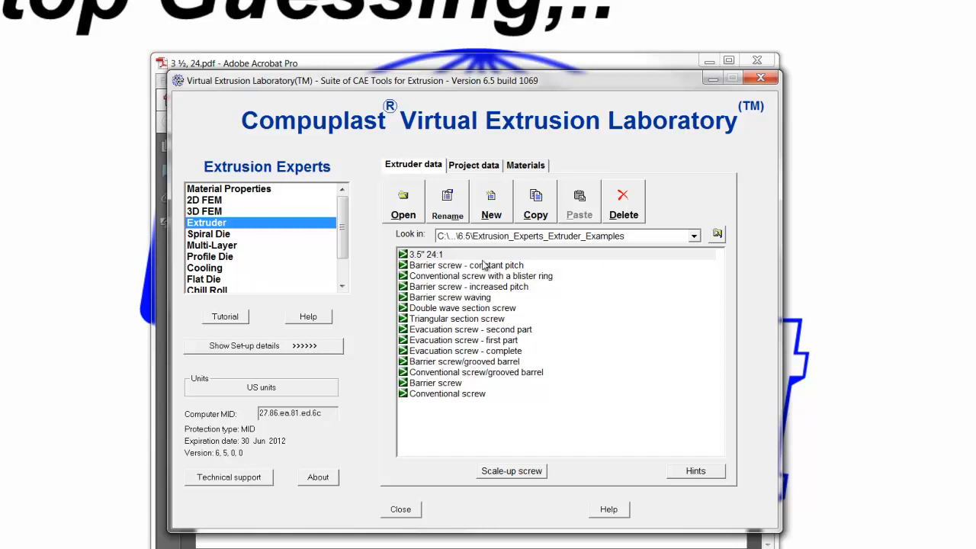